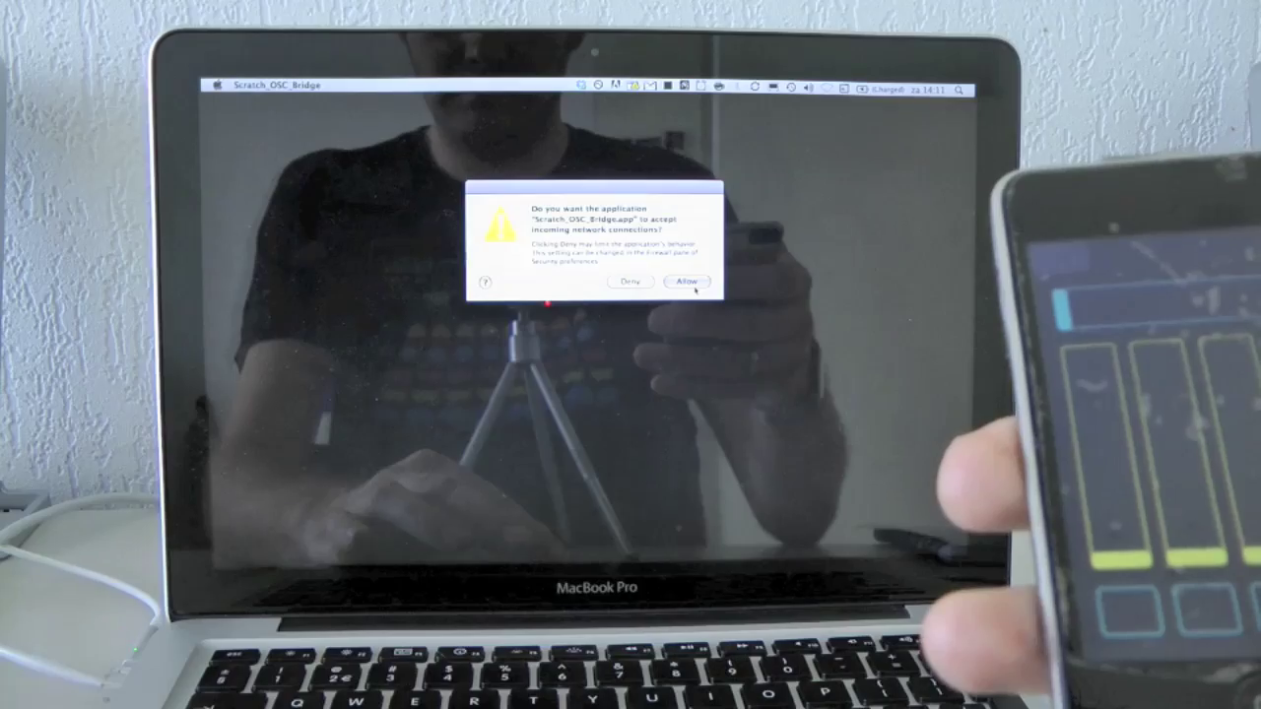
- Allow Scratch_OSC_Bridge to accept incoming network connections in the macOS firewall prompt
left_click(684, 281)
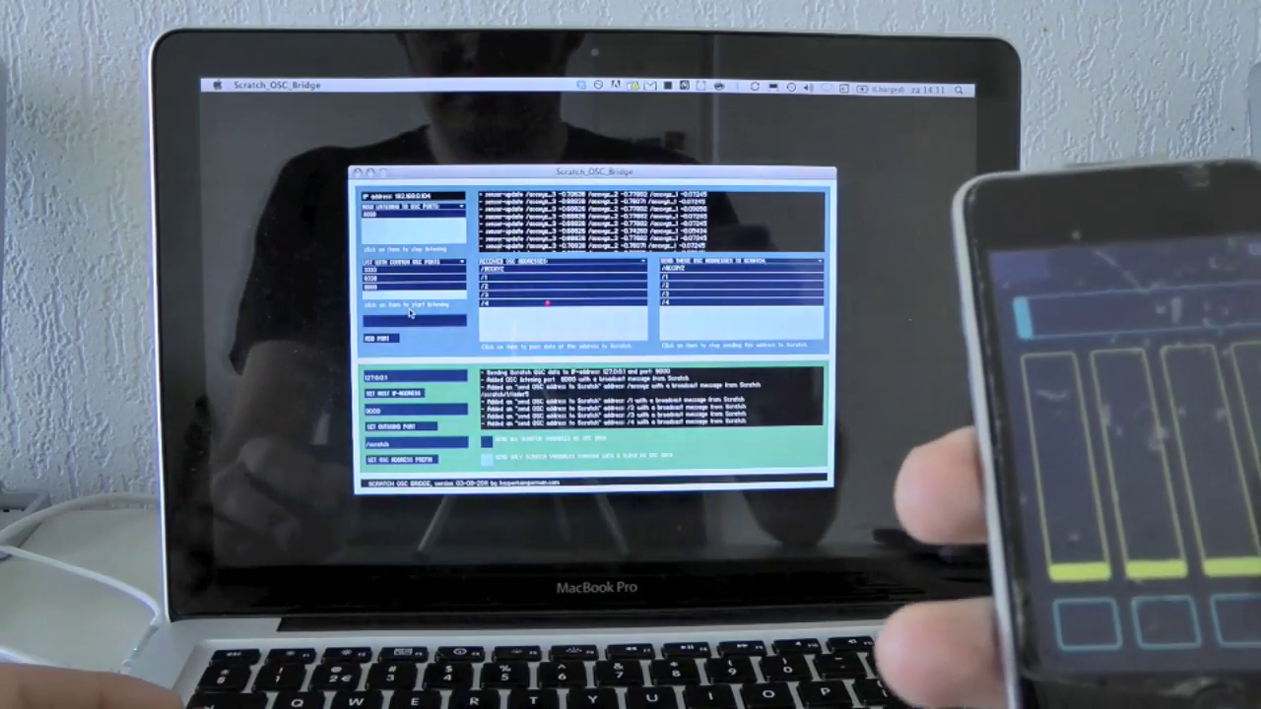